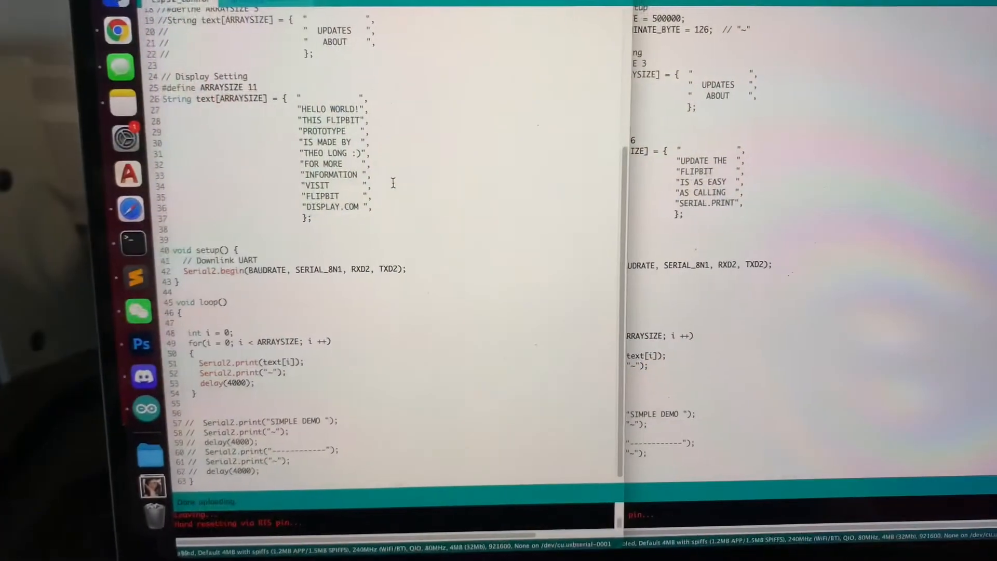
scroll("down", 3)
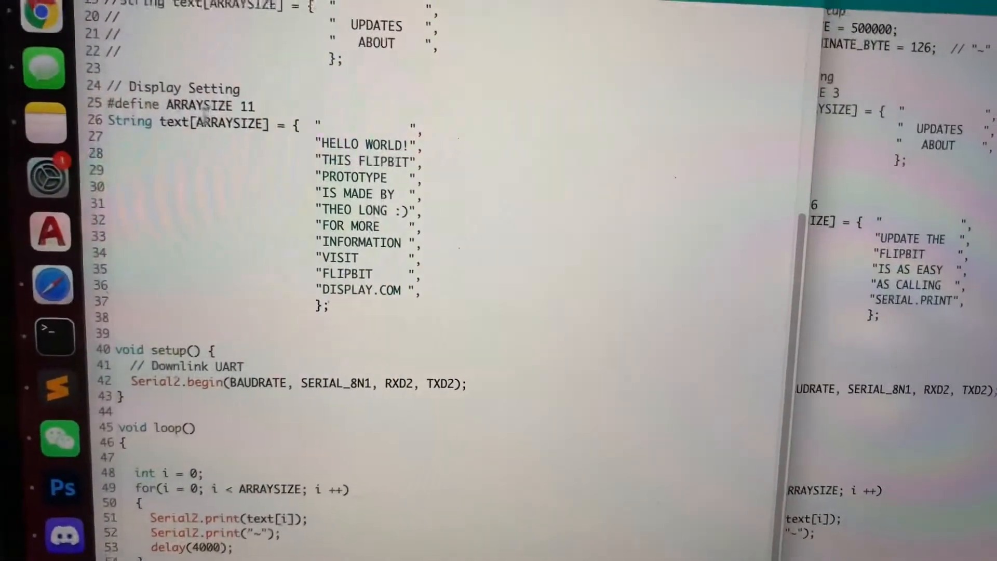
scroll("down", 3)
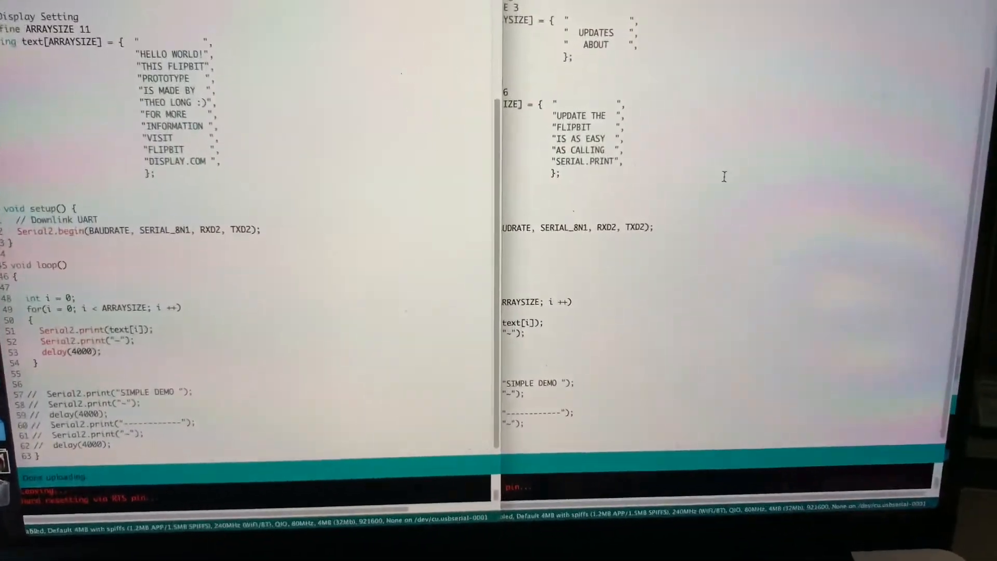
scroll("down", 3)
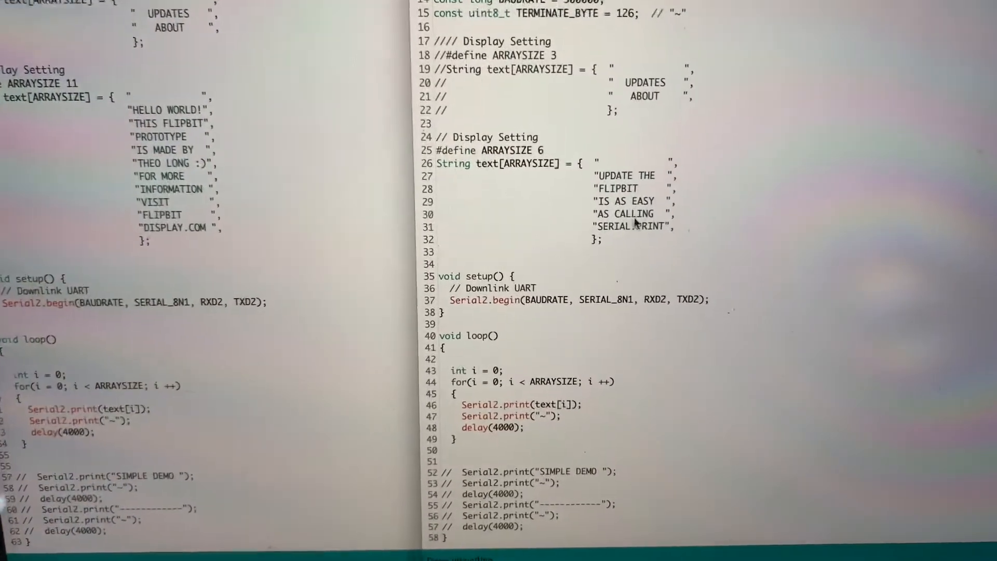